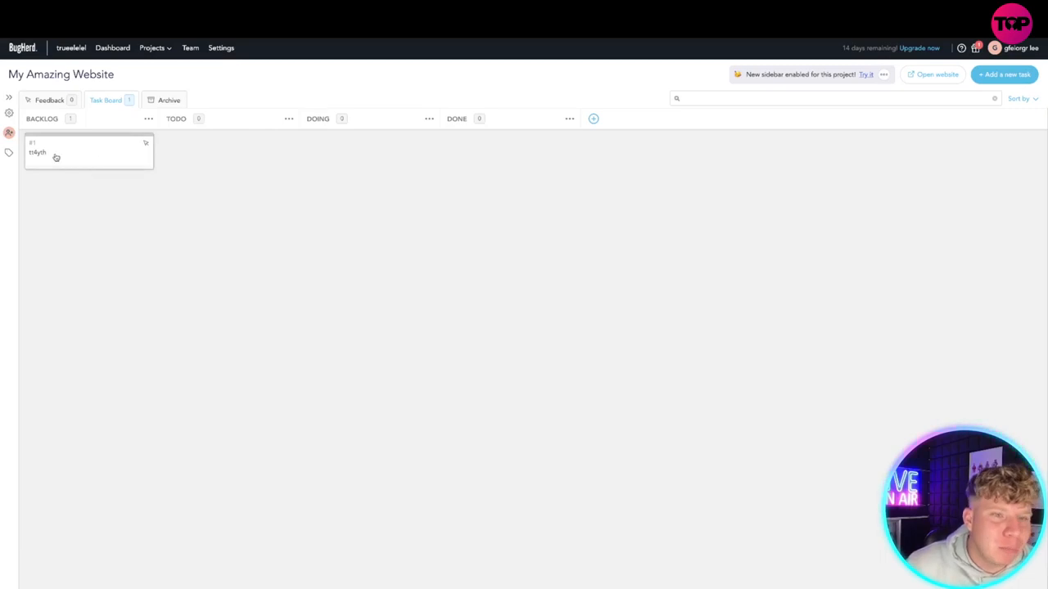
Open the Backlog task 'sdfgdfz' in the task details sidebar
{"action": "left_click", "coordinate": [88, 151]}
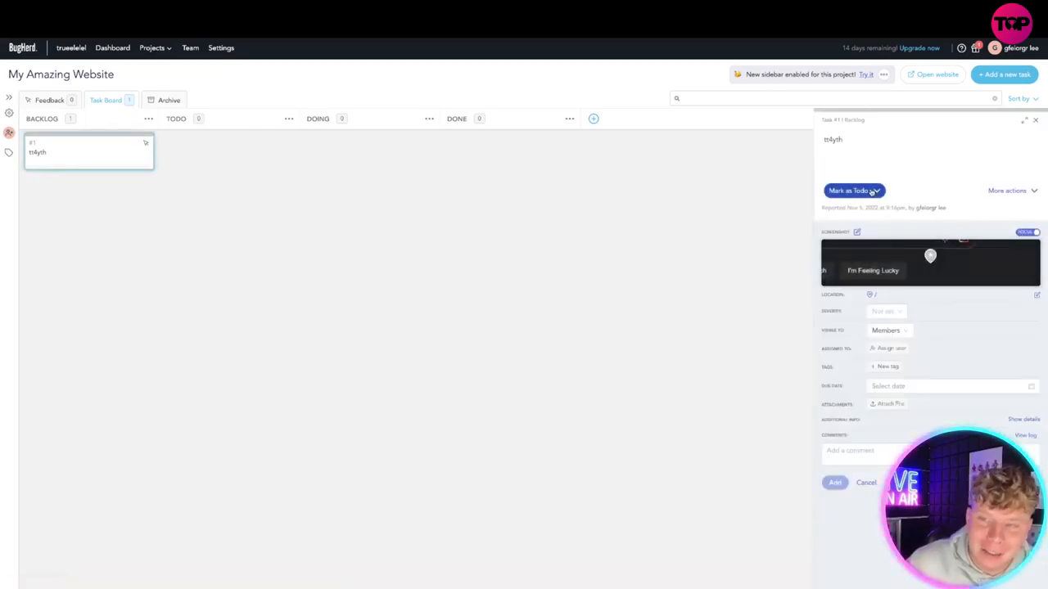
Begin a new feedback task and draft the description 'my website is'
{"action": "left_click", "coordinate": [1008, 190]}
{"action": "type", "text": "my webstie b"}
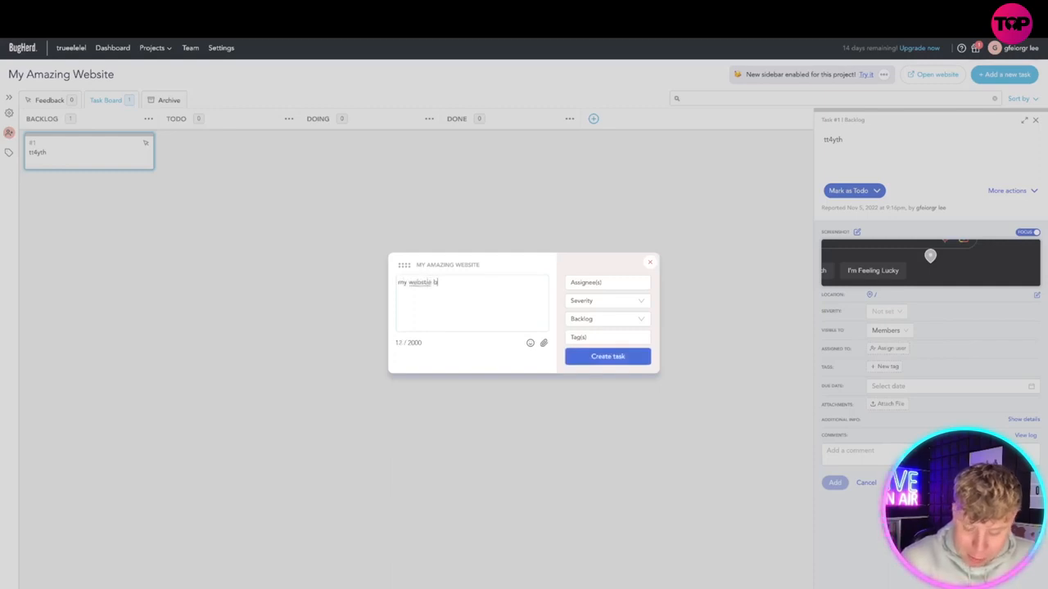
Create the 'my website is broken' task and add a second one reading 'this needs changing'
{"action": "left_click", "coordinate": [607, 357]}
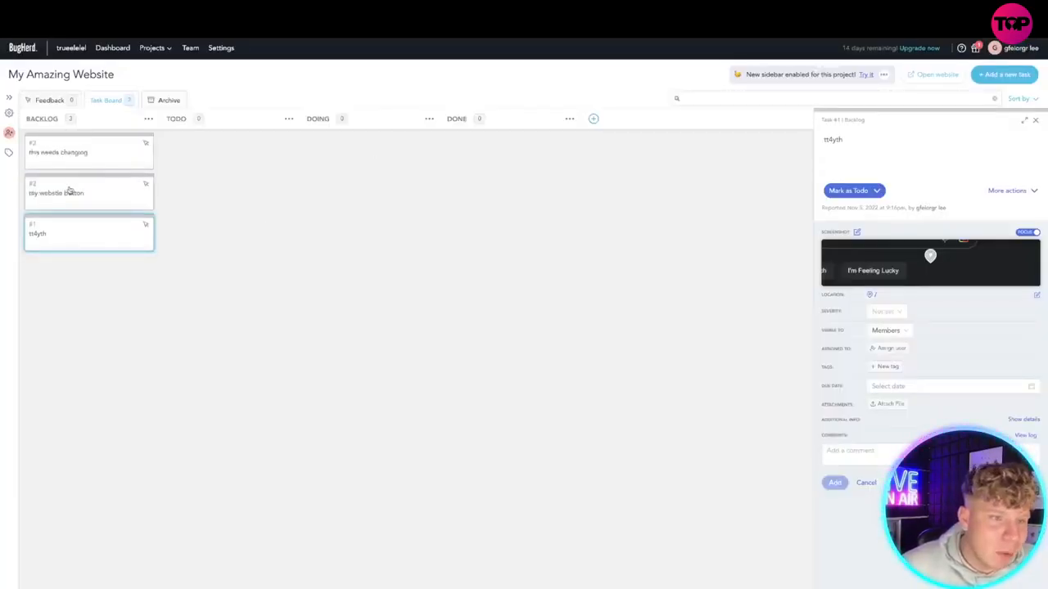
{"action": "left_click", "coordinate": [88, 150]}
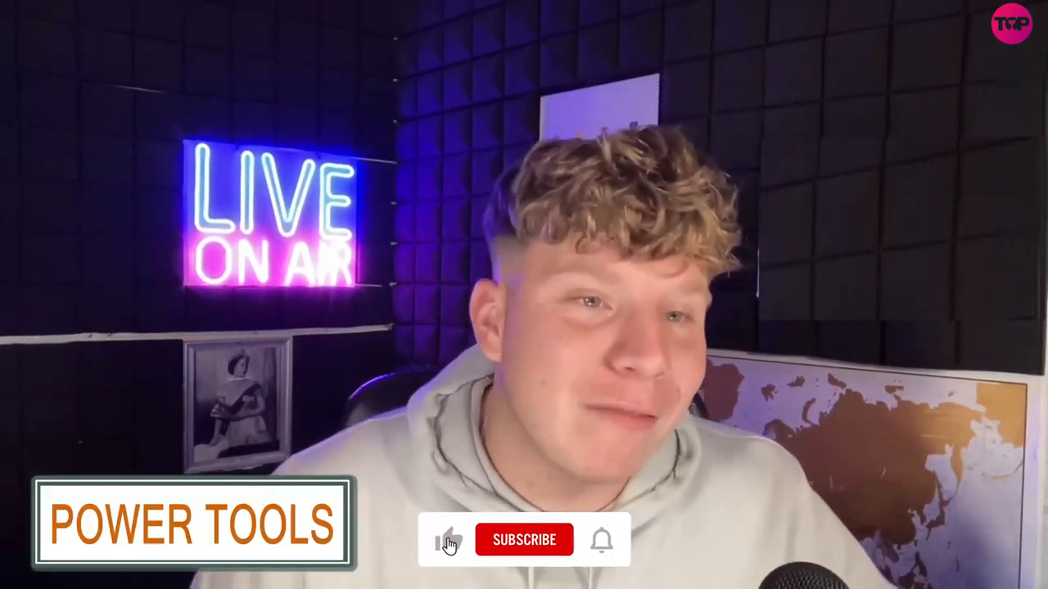
{"action": "left_click", "coordinate": [524, 540]}
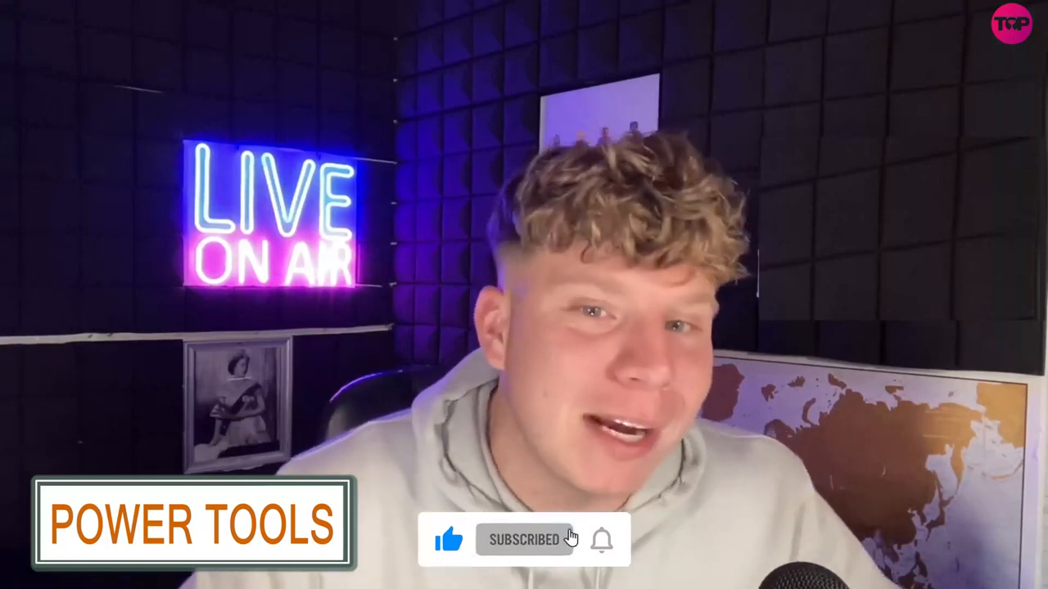